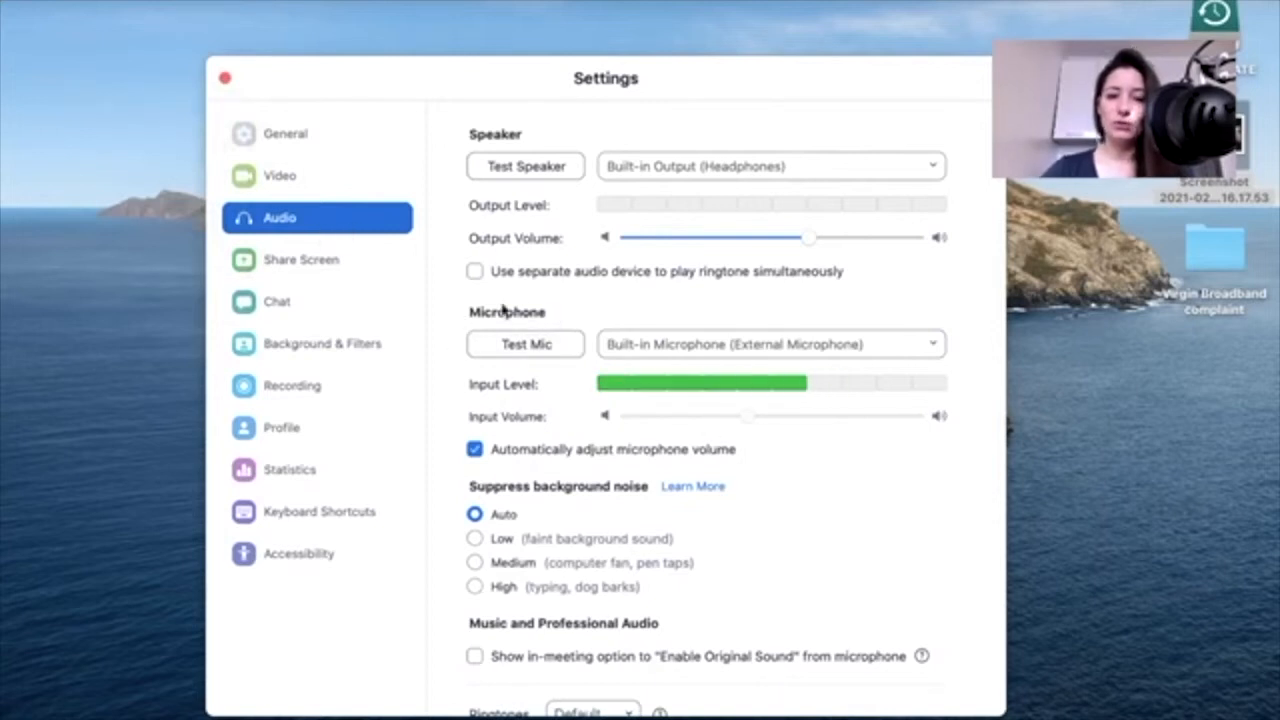
Run the Test Mic check on the built-in microphone to watch the input level respond.
click(525, 344)
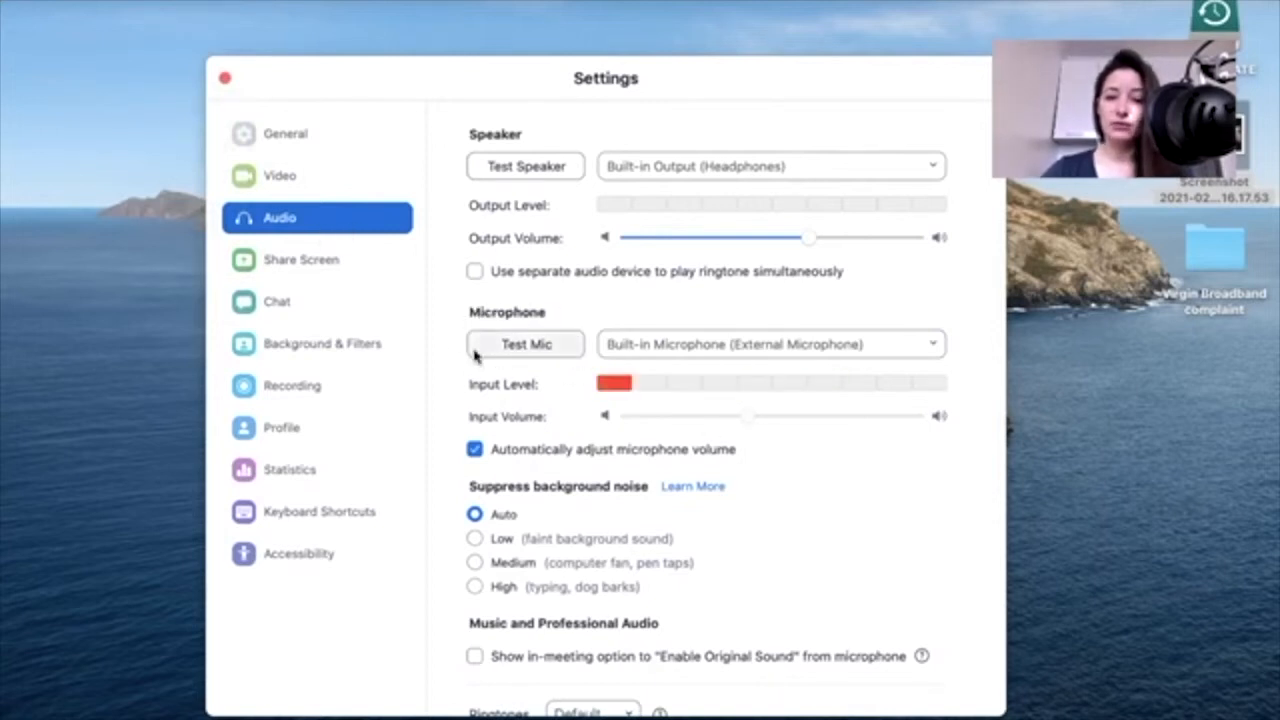
click(525, 344)
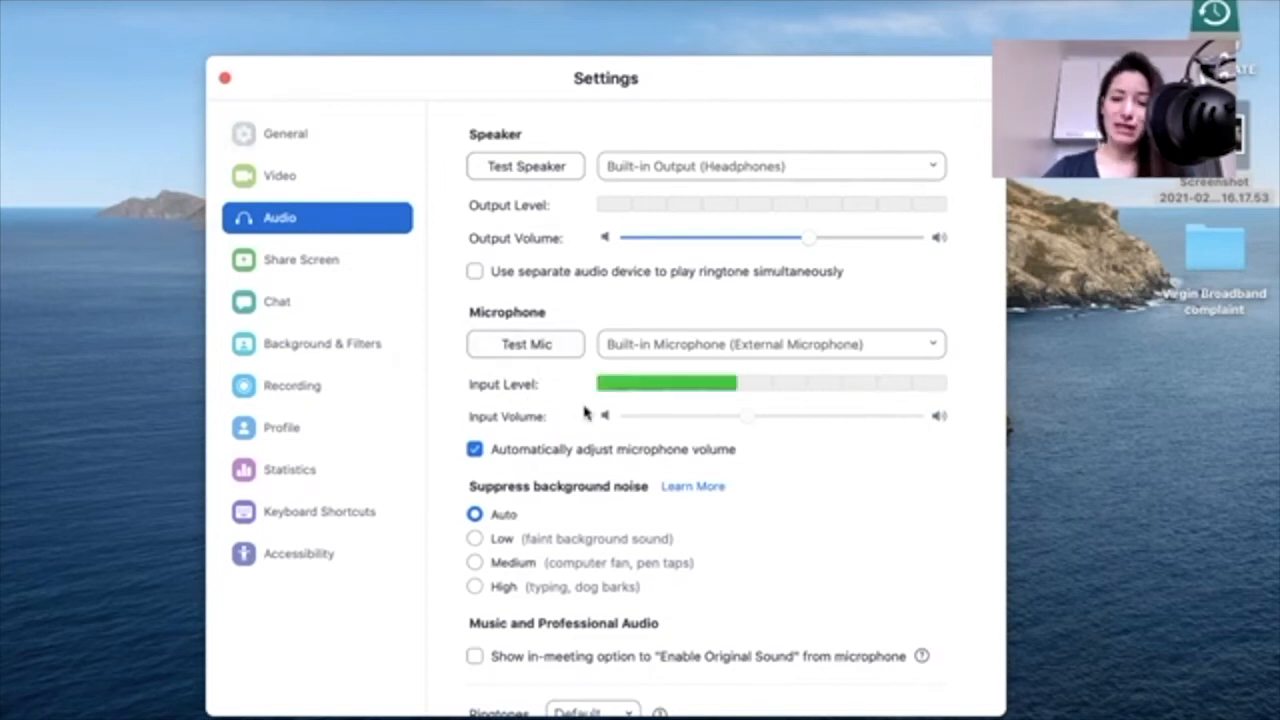
mouse_move(615, 390)
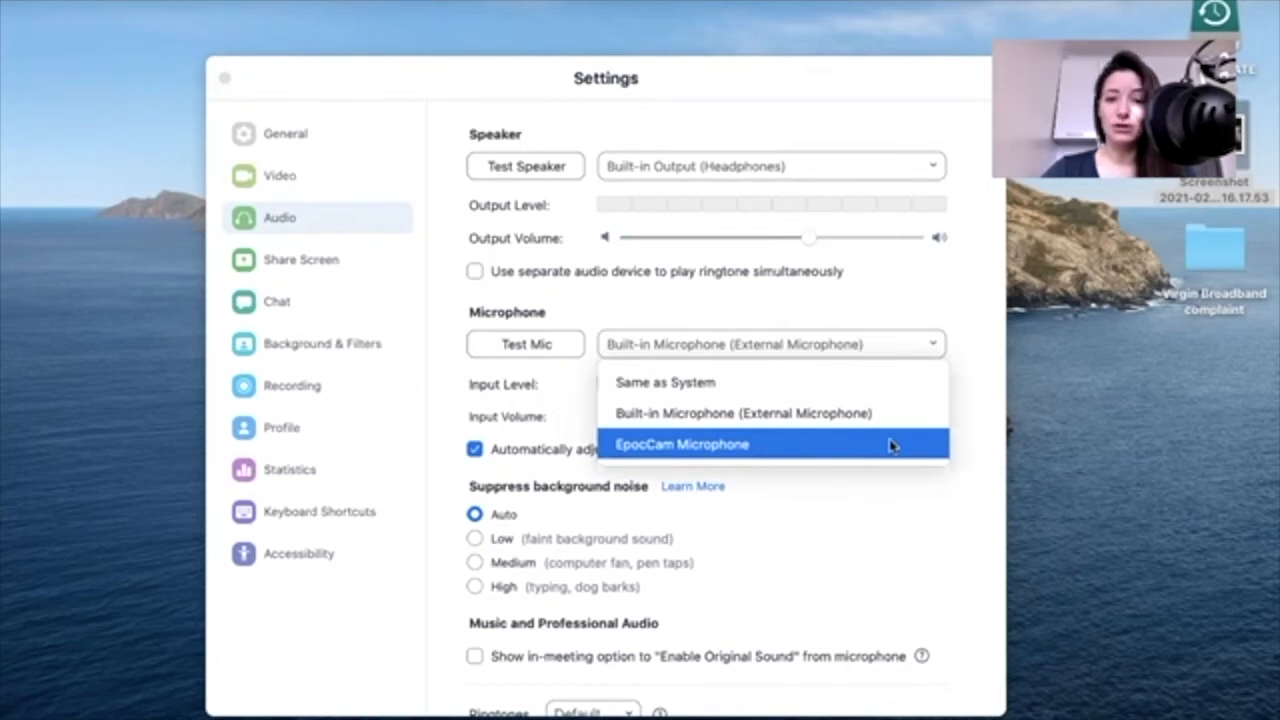
click(683, 444)
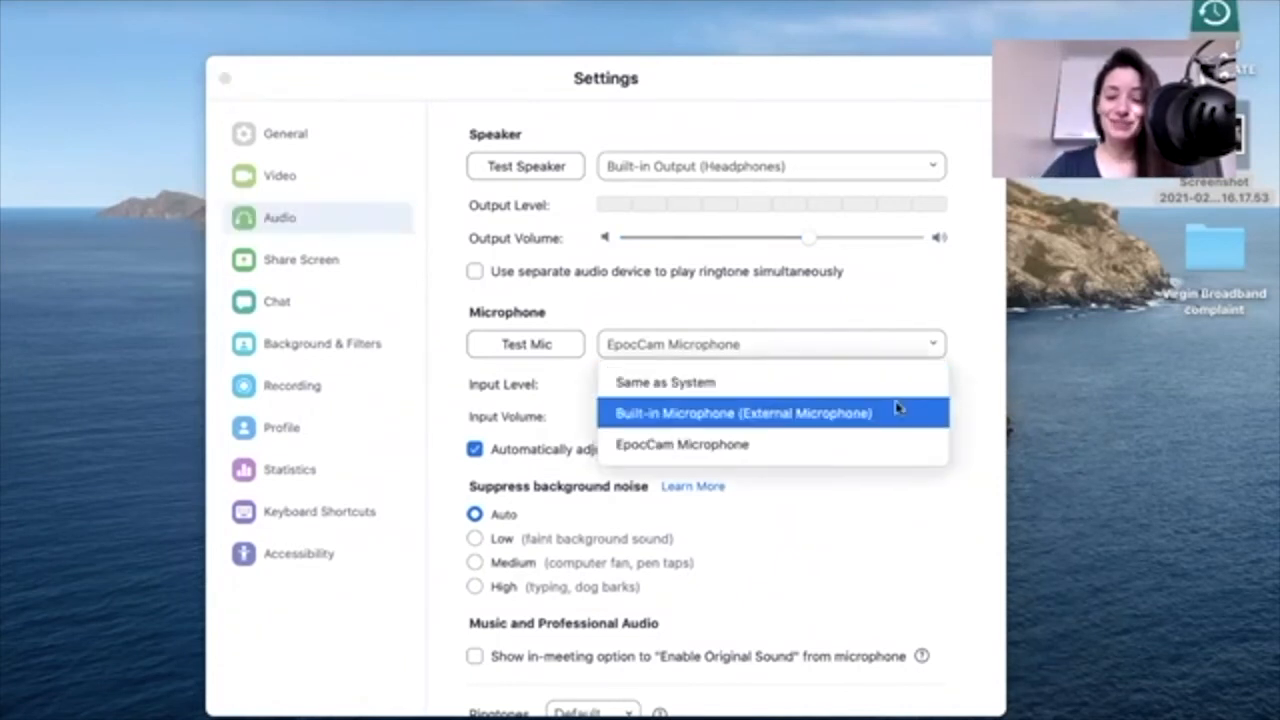
click(742, 413)
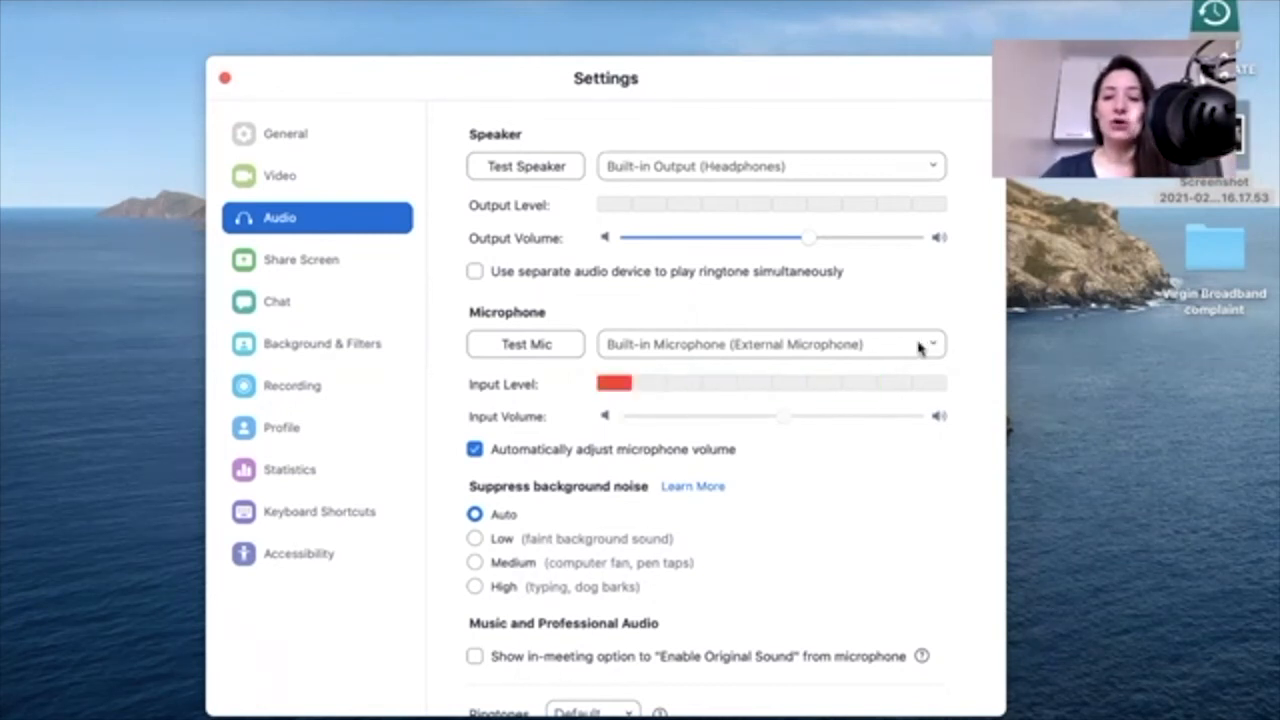
click(930, 343)
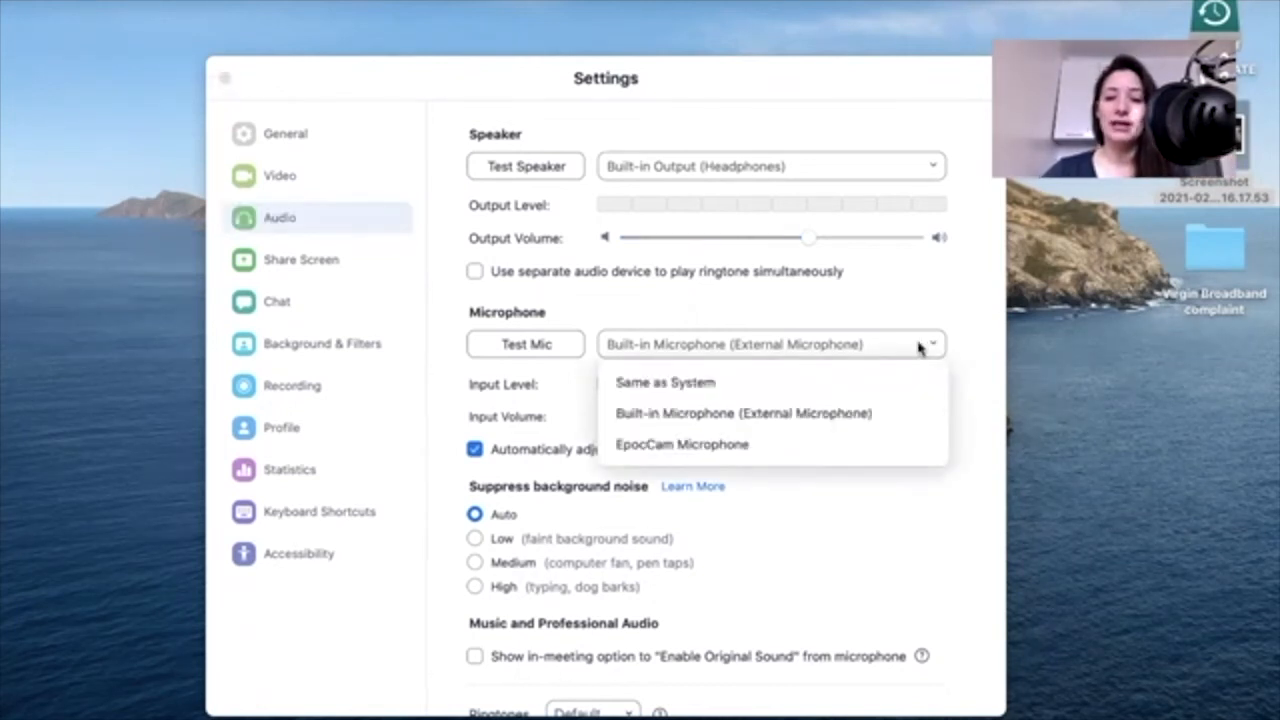